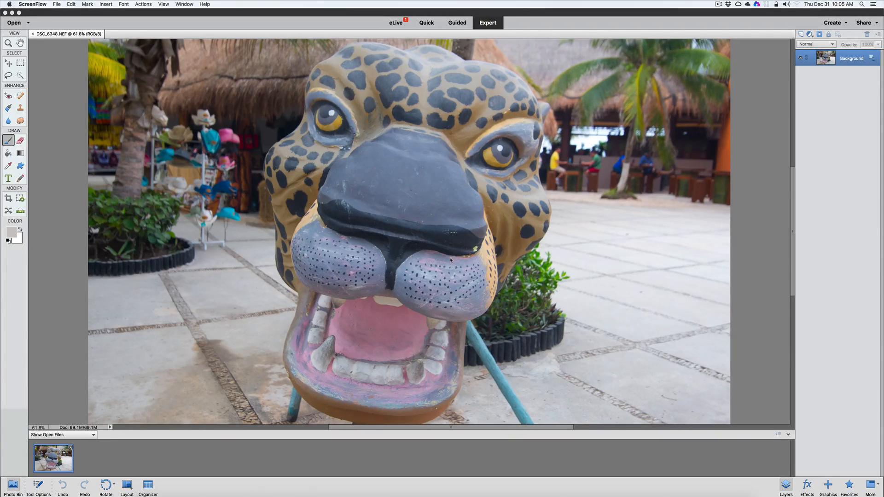
pyautogui.moveTo(251, 395)
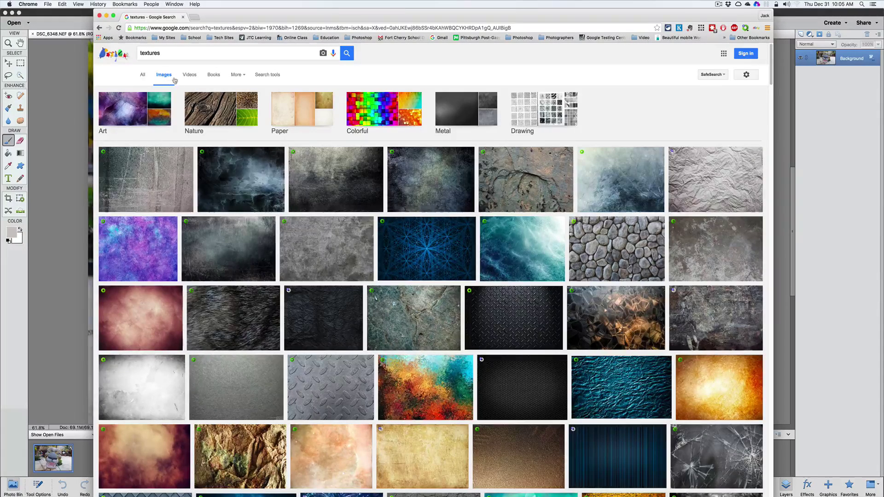
# Step: Filter the texture image results to Large size via the search tools
pyautogui.click(267, 75)
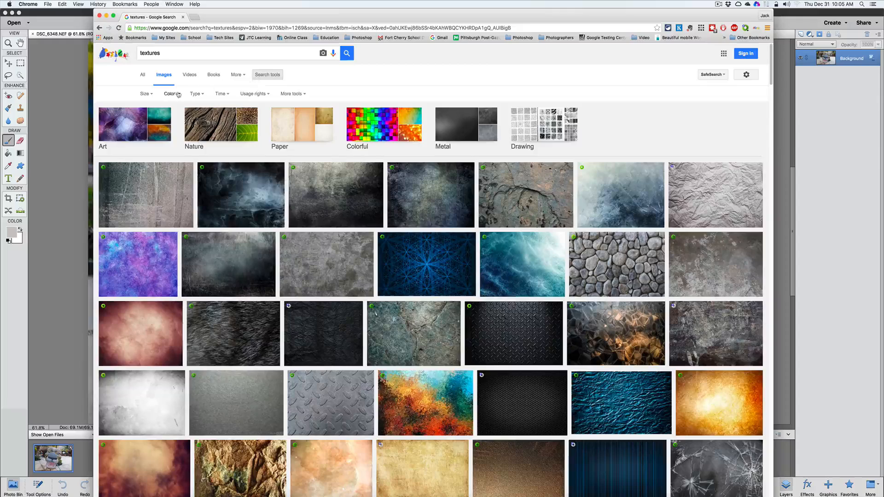
pyautogui.click(146, 94)
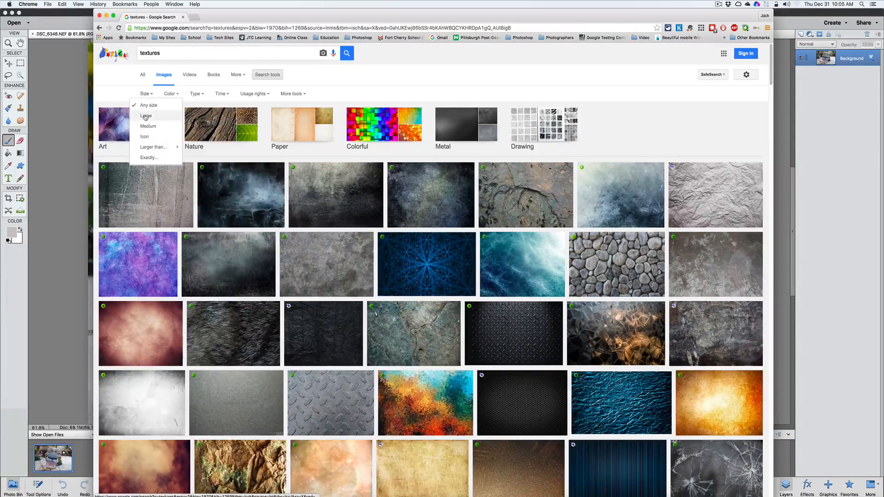
pyautogui.click(145, 116)
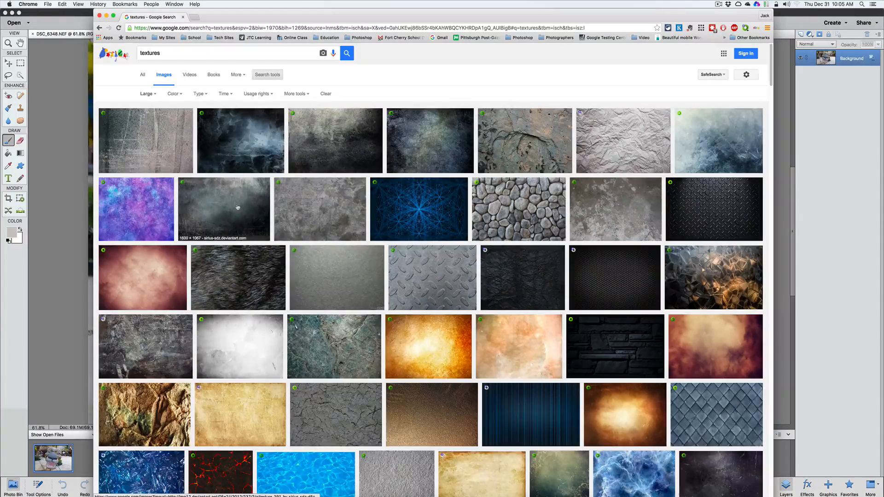
pyautogui.moveTo(242, 211)
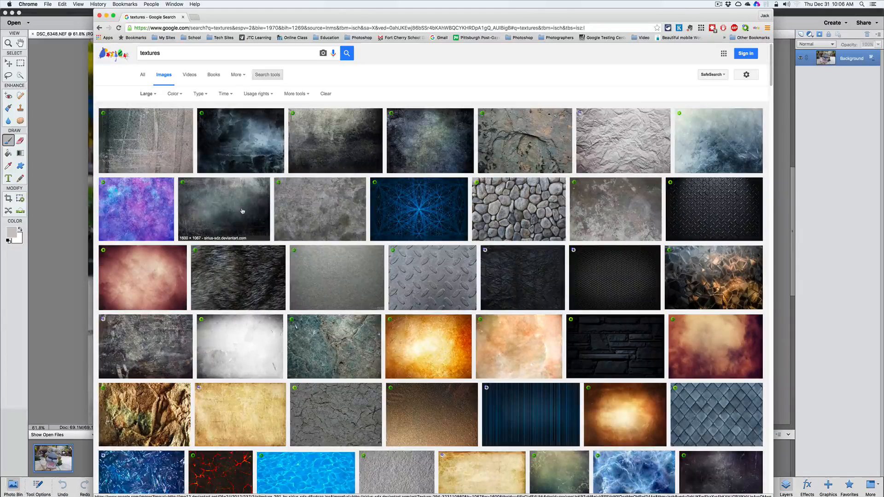
pyautogui.moveTo(254, 229)
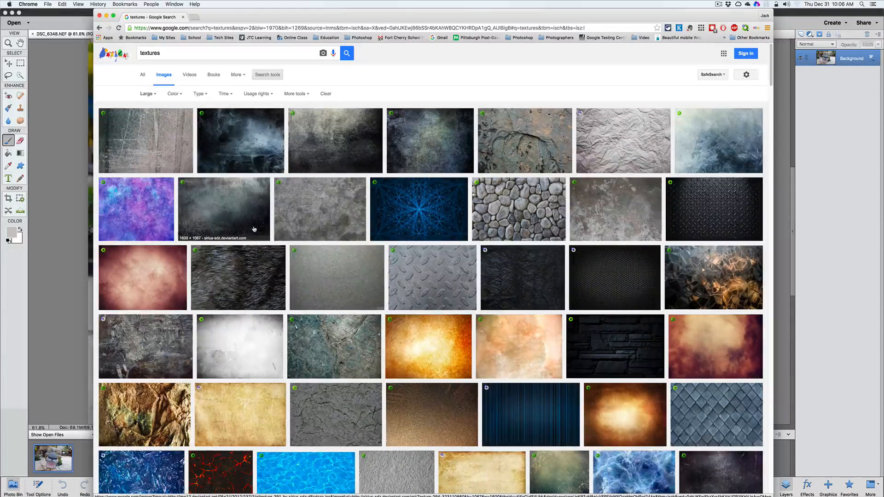
# Step: Find the golden woven basket texture further down and view it in a larger preview
pyautogui.scroll(-3)
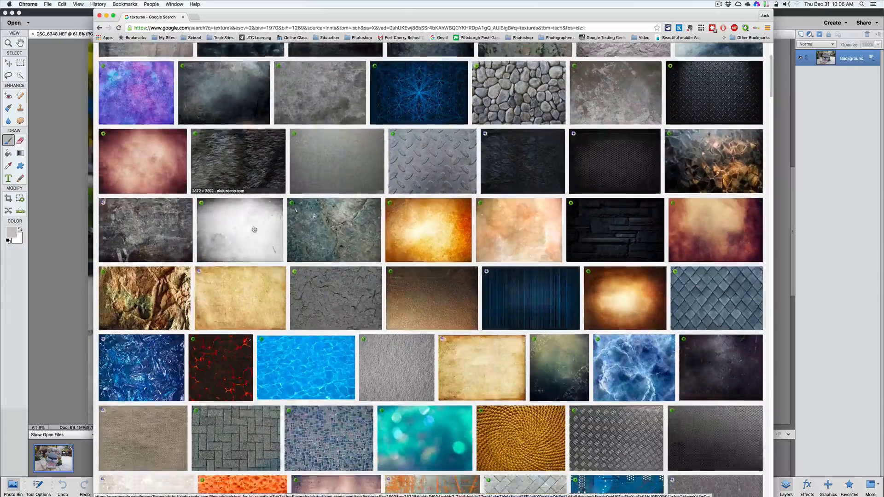
pyautogui.scroll(-3)
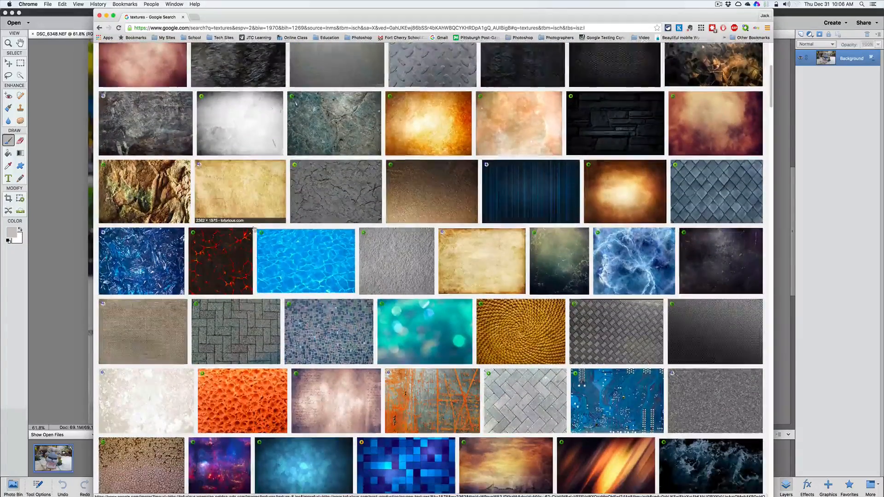
pyautogui.scroll(-3)
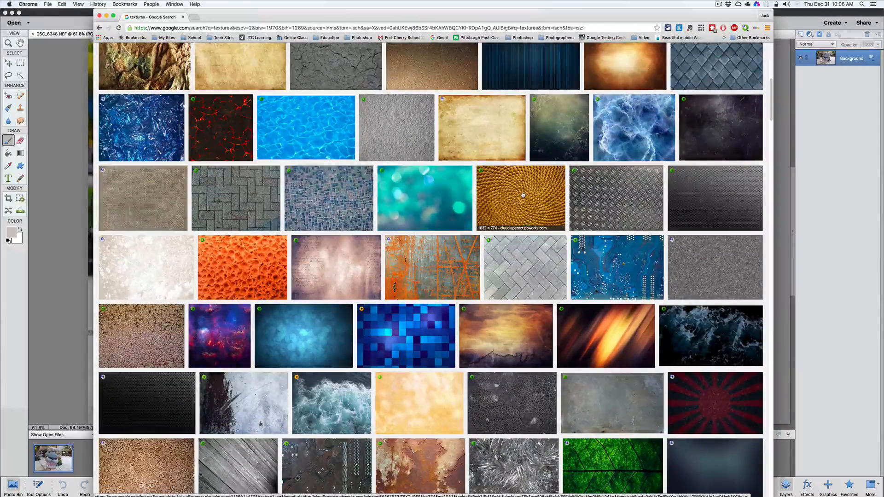
pyautogui.click(521, 197)
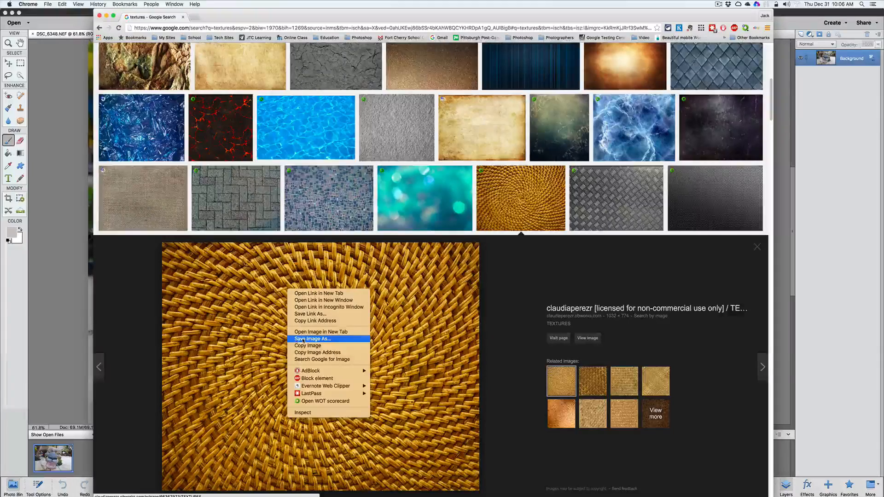
# Step: Save the basket-weave image to a new Desktop folder named texture
pyautogui.click(311, 339)
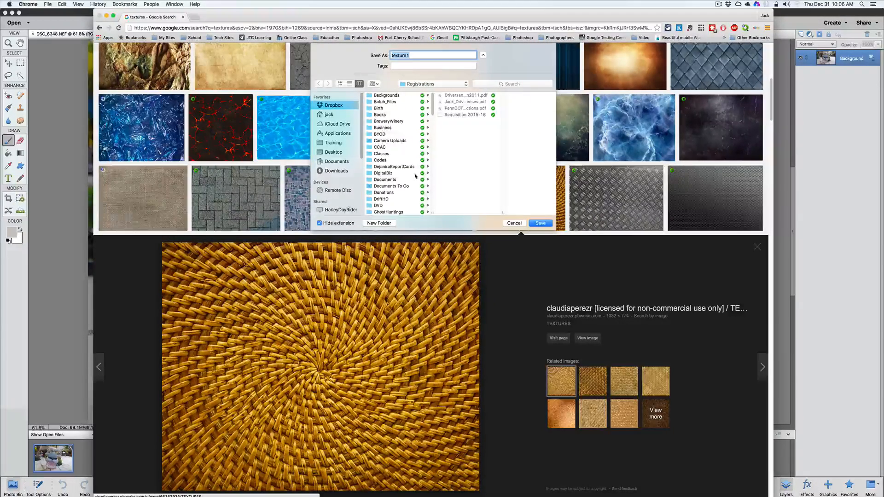
pyautogui.click(334, 152)
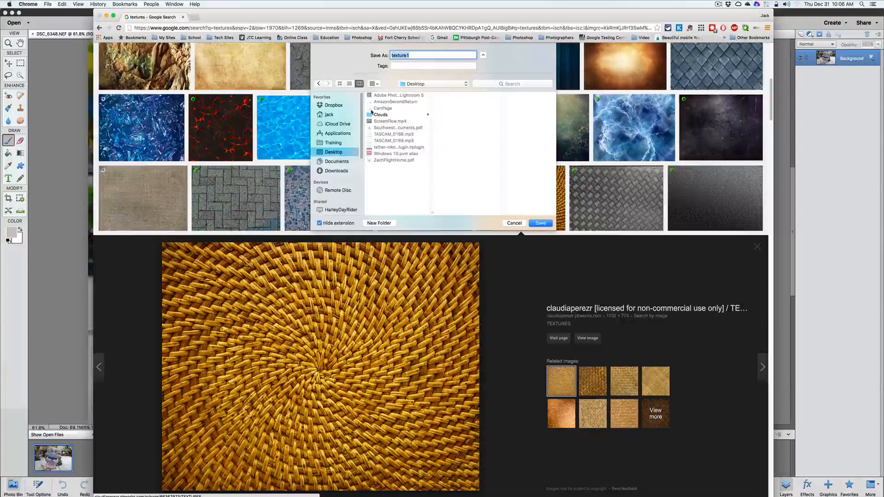
pyautogui.click(380, 223)
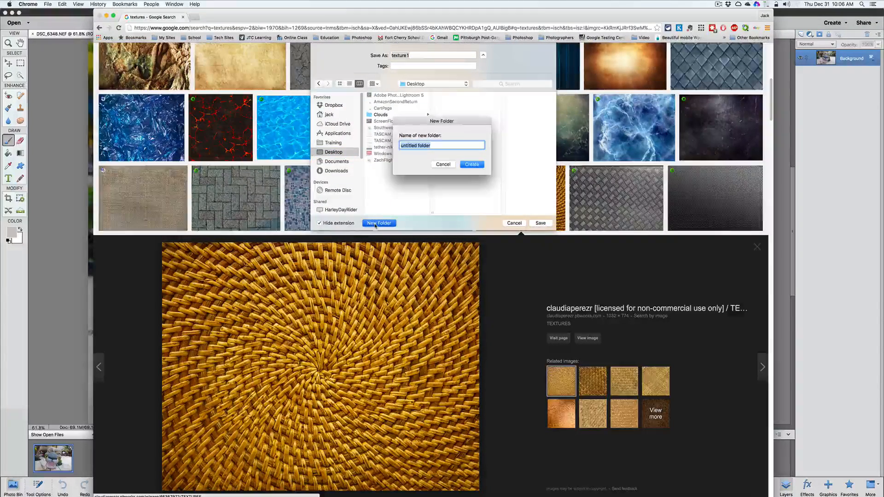
pyautogui.write('texture')
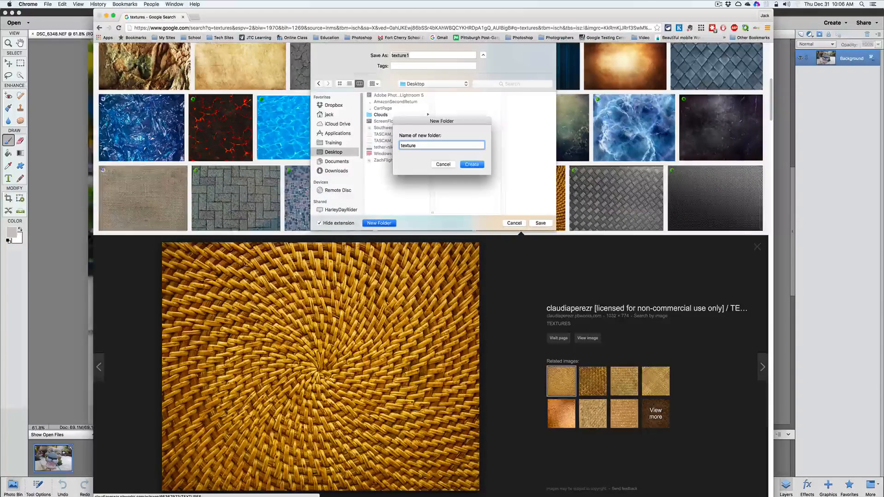
pyautogui.click(472, 164)
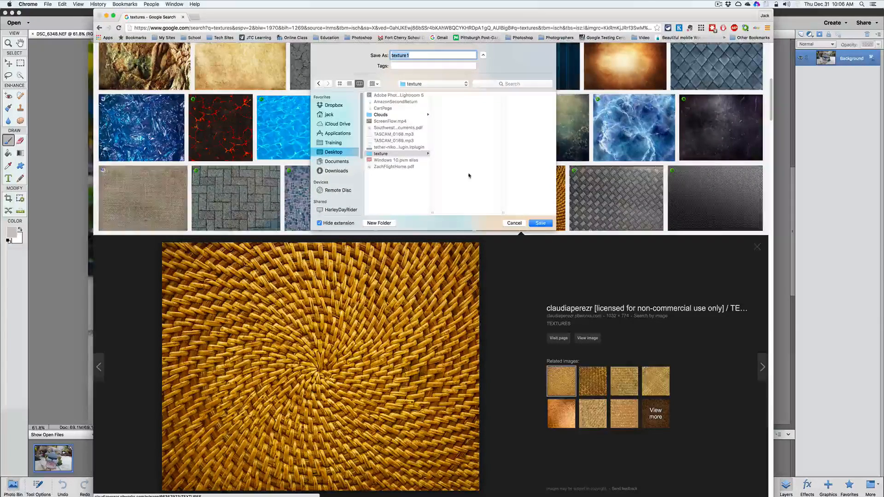
pyautogui.click(539, 223)
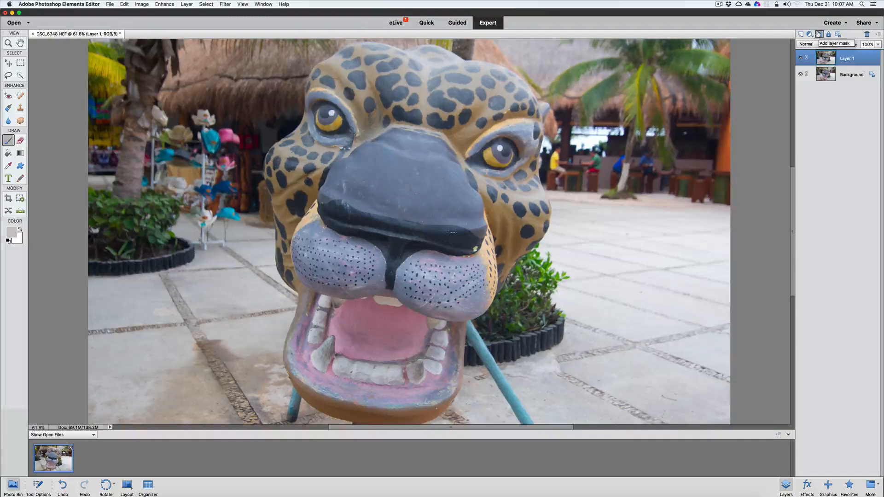
# Step: Delete the layer mask attached to Layer 1
pyautogui.click(813, 22)
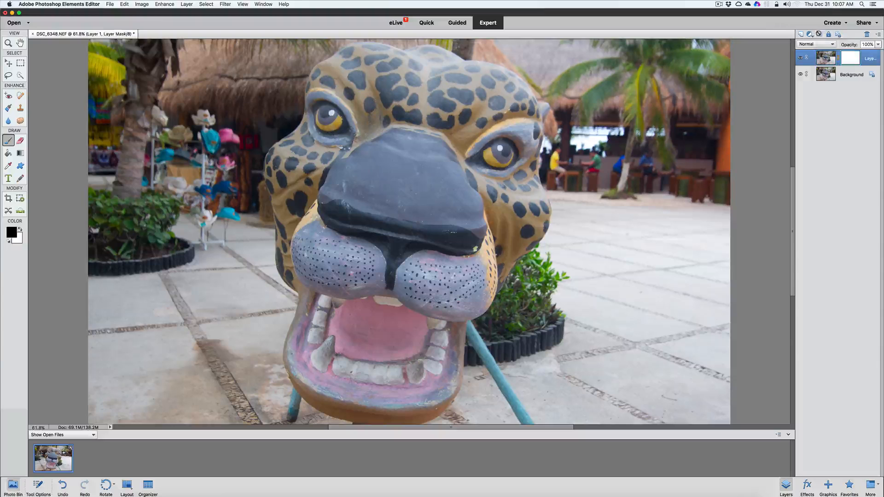
pyautogui.rightClick(842, 57)
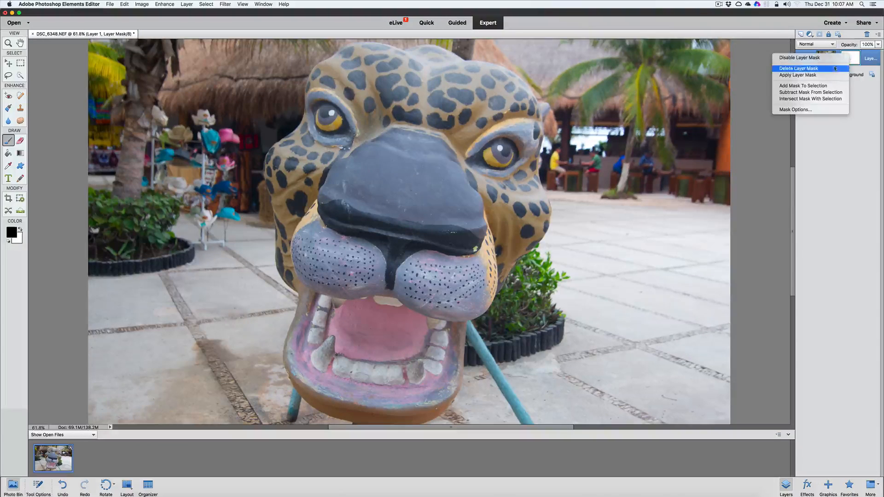
pyautogui.click(799, 68)
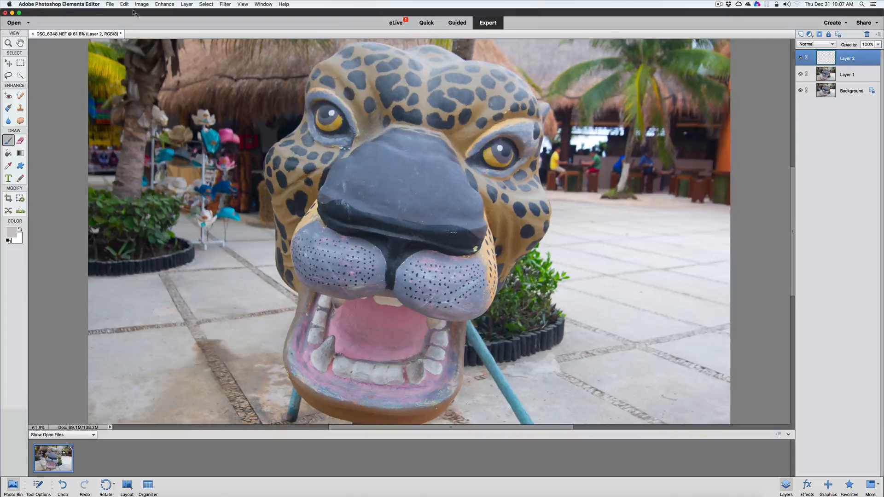
pyautogui.click(110, 4)
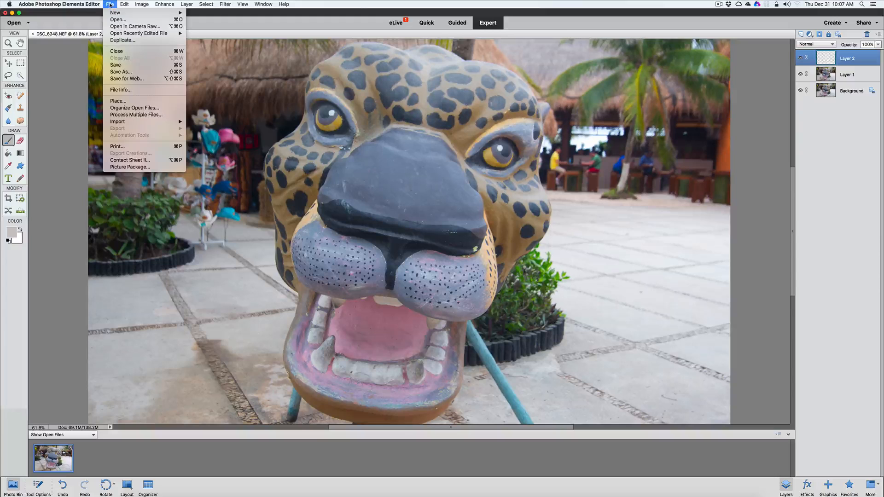
pyautogui.moveTo(118, 101)
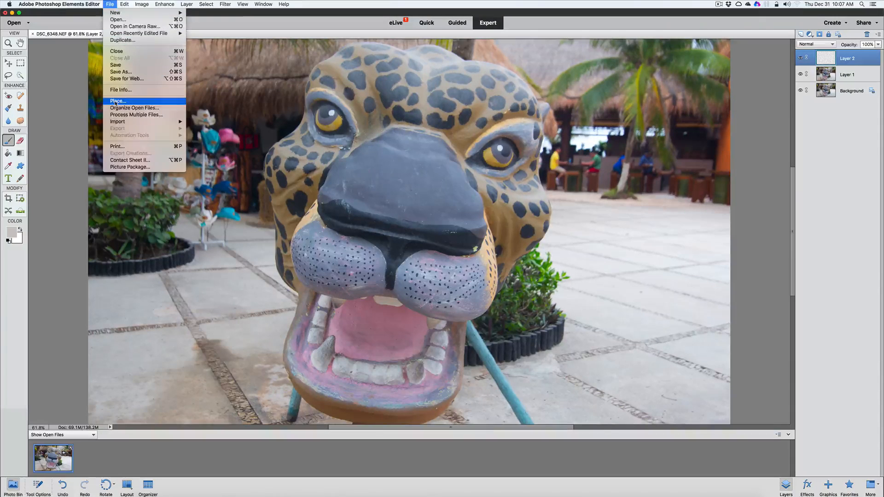
pyautogui.click(118, 101)
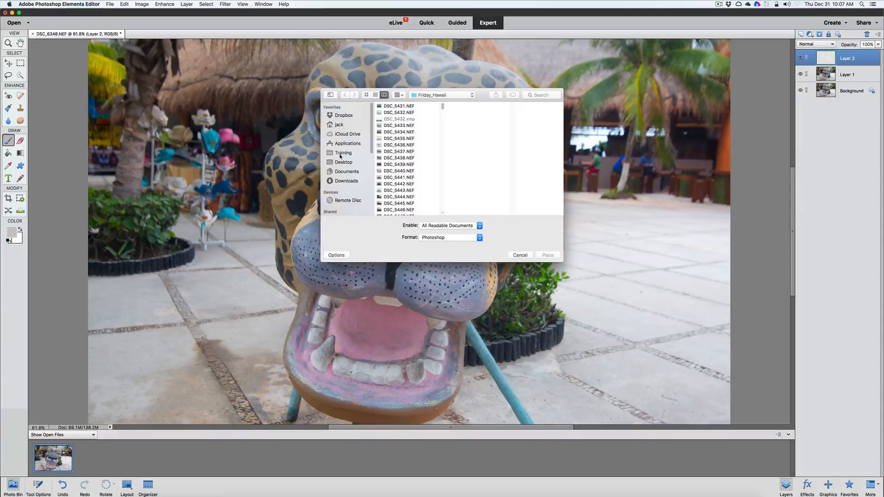
pyautogui.click(343, 162)
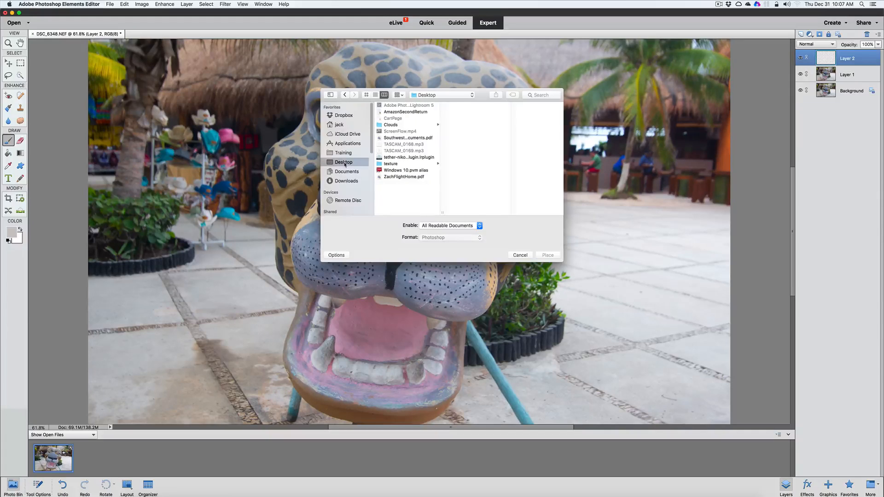
pyautogui.click(390, 164)
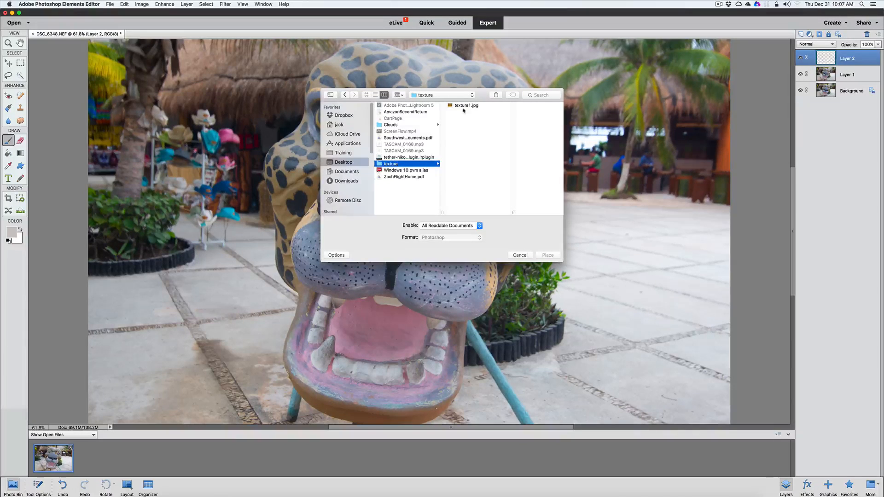
pyautogui.click(466, 105)
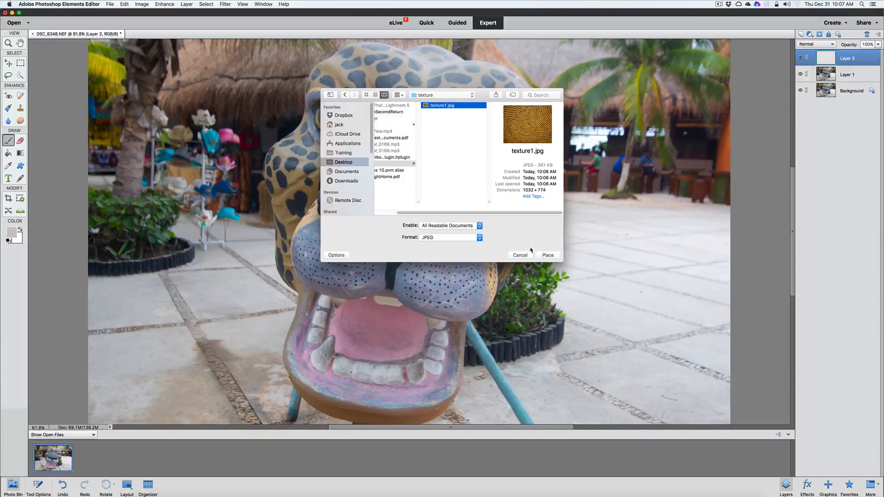
pyautogui.click(547, 255)
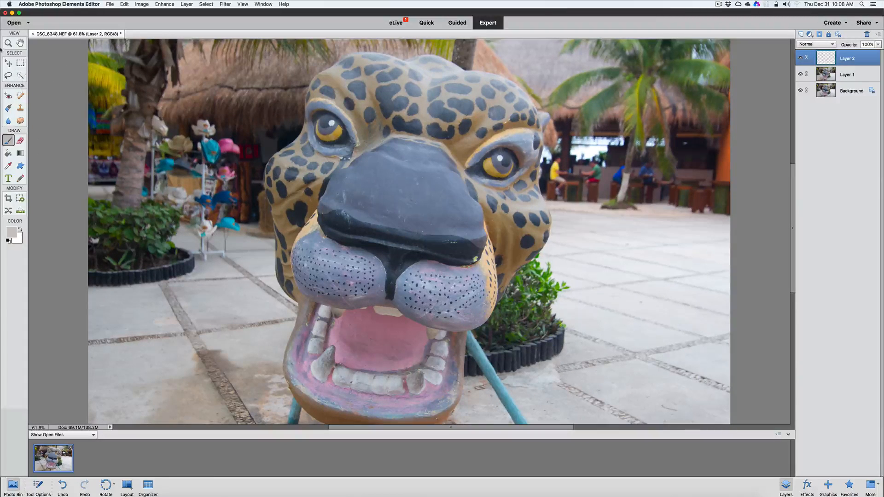
# Step: Fit the photo on screen and place texture1.jpg from the texture folder as a new layer
pyautogui.click(7, 43)
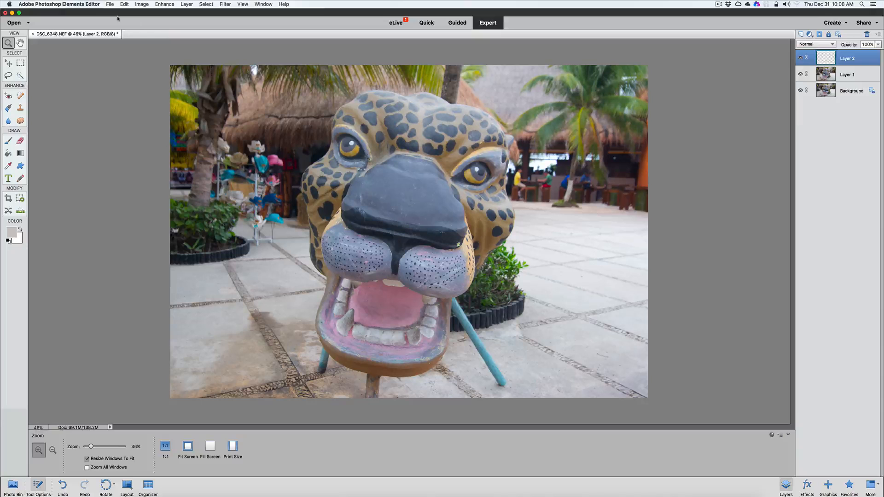
pyautogui.click(121, 3)
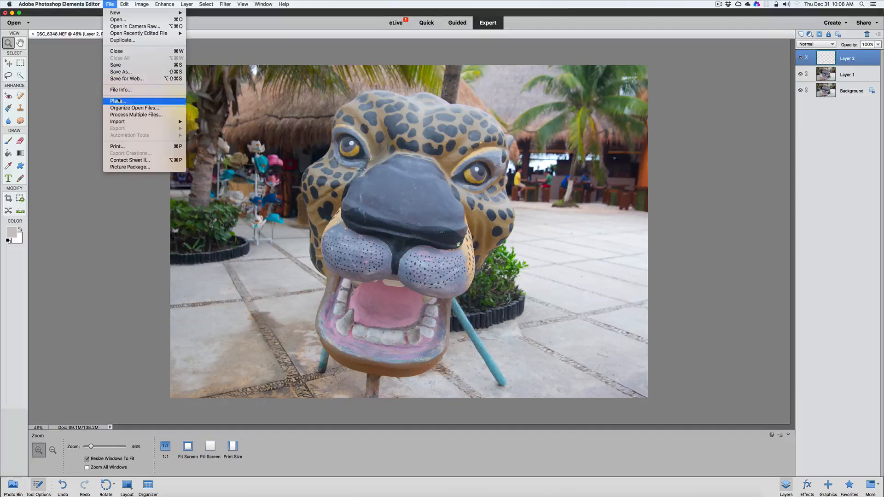
pyautogui.click(118, 102)
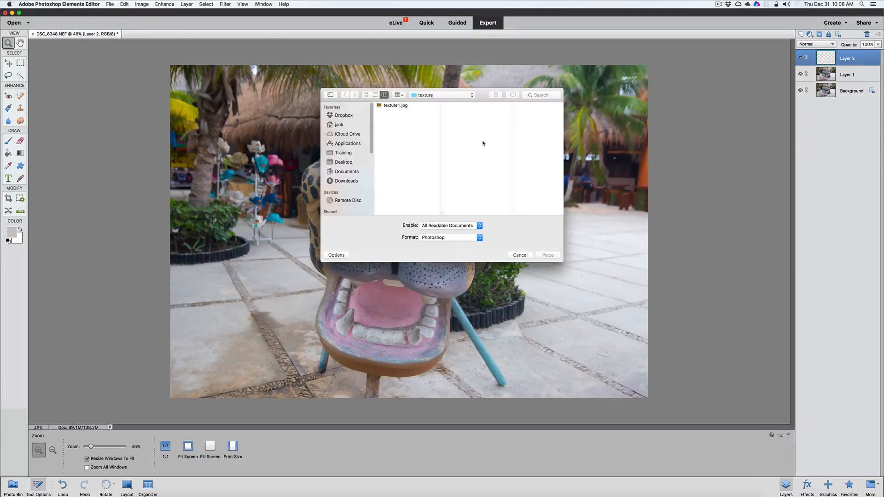
pyautogui.click(394, 105)
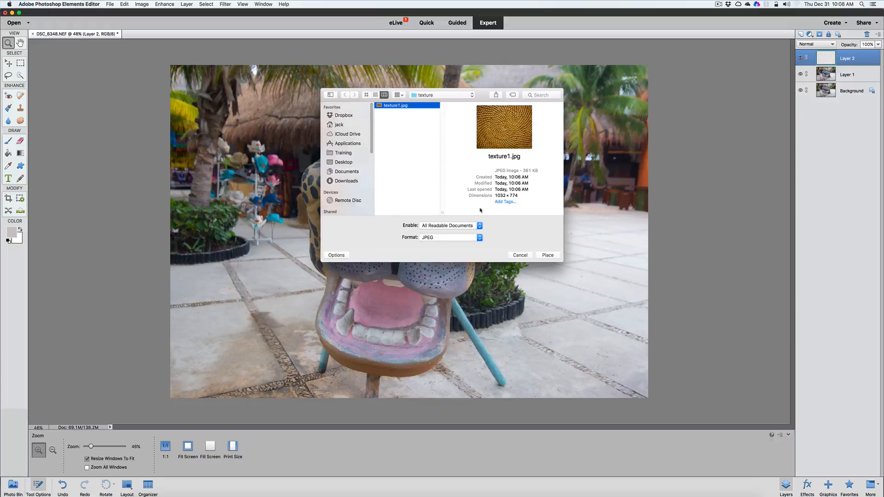
pyautogui.click(547, 255)
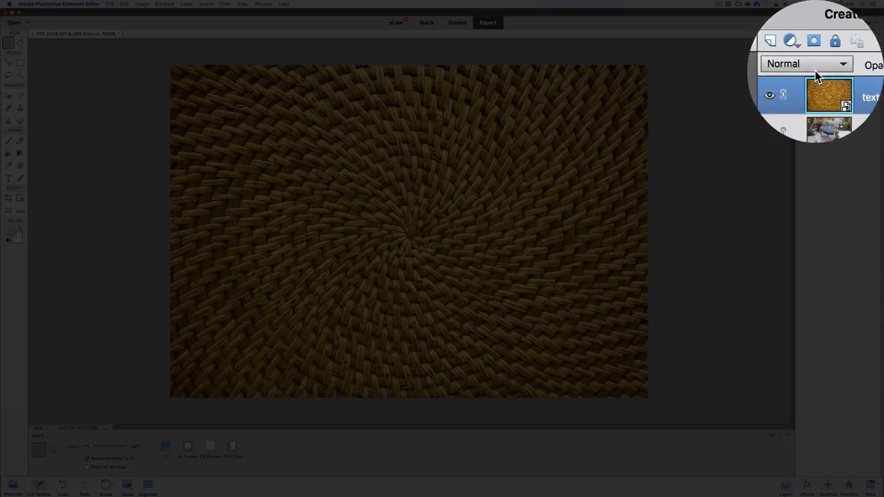
# Step: Choose Overlay from the texture layer's blending modes
pyautogui.click(807, 63)
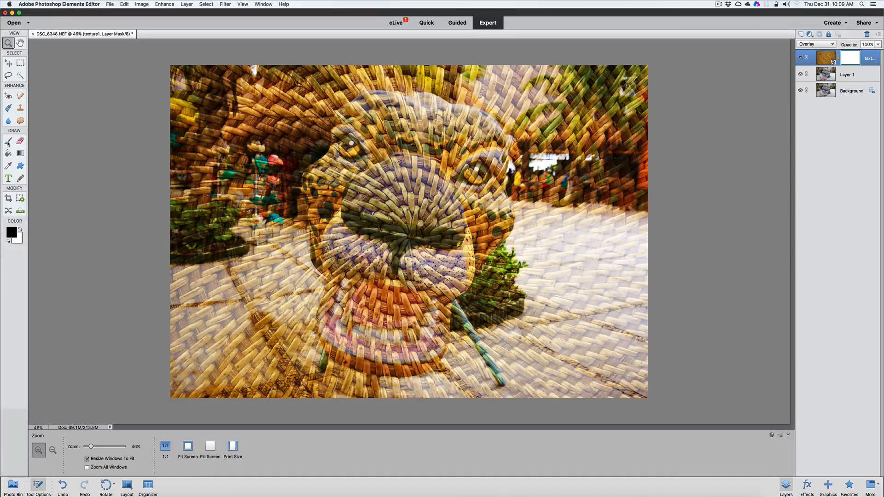
# Step: Switch to the Brush tool with black as the foreground colour
pyautogui.click(7, 140)
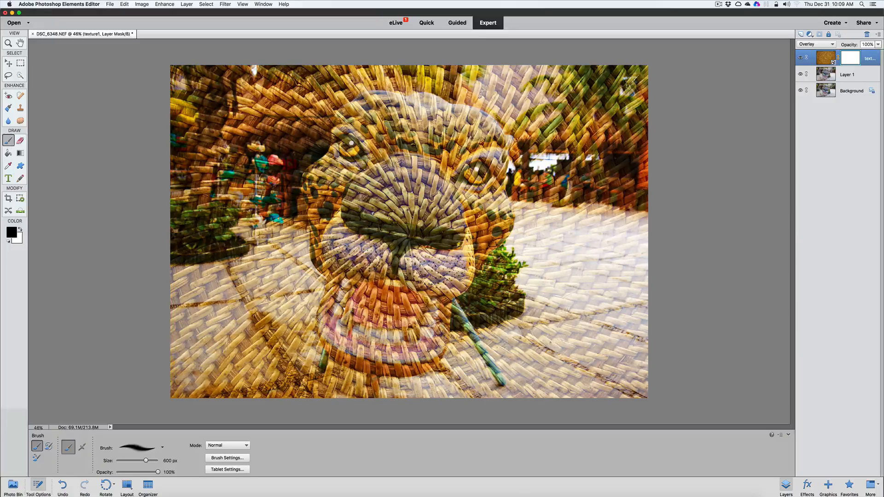